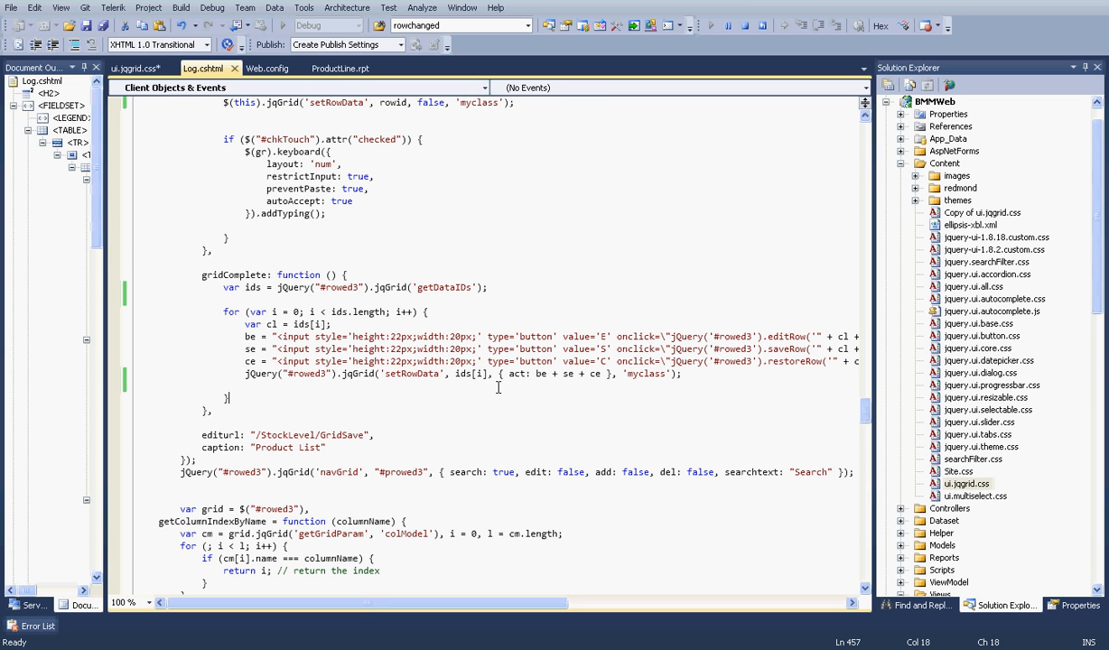
Step: Show ui.jqgrid.css with the .myclass td rule setting bold text and red background
double_click(234, 274)
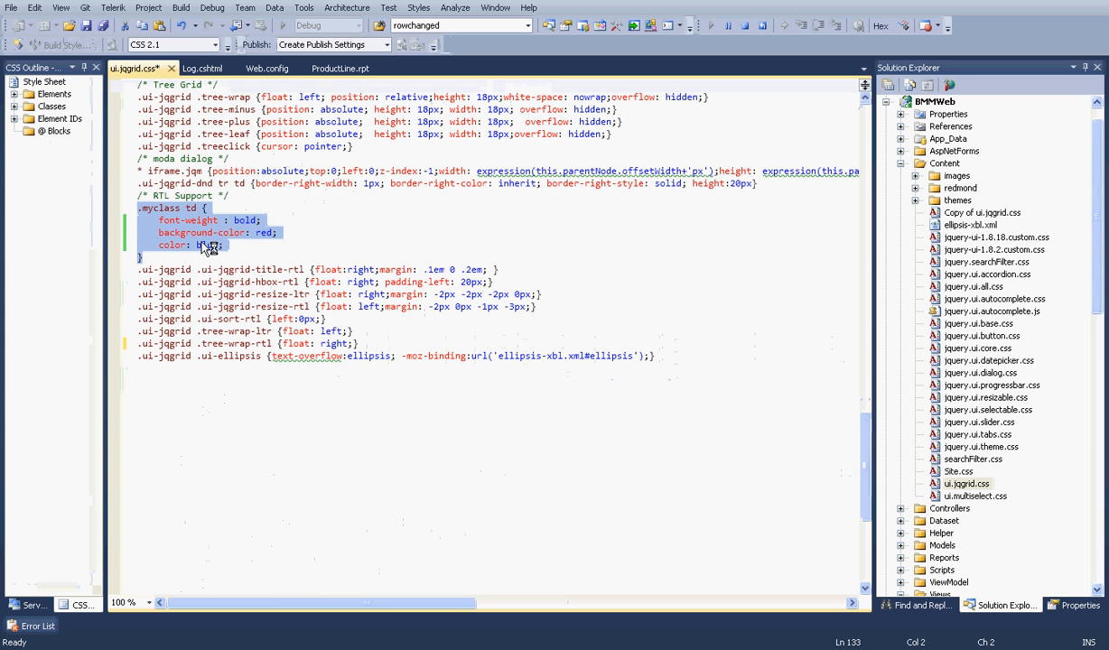
Step: Return to Log.cshtml's gridComplete setRowData('myclass') code and launch a blank Notepad
click(202, 68)
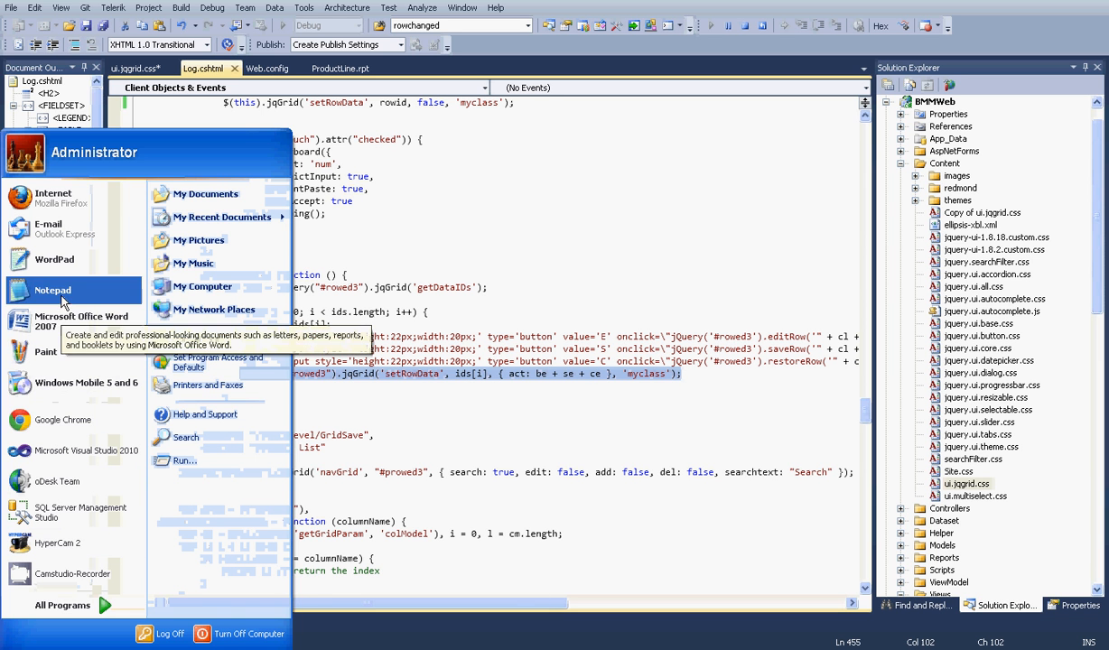
click(52, 289)
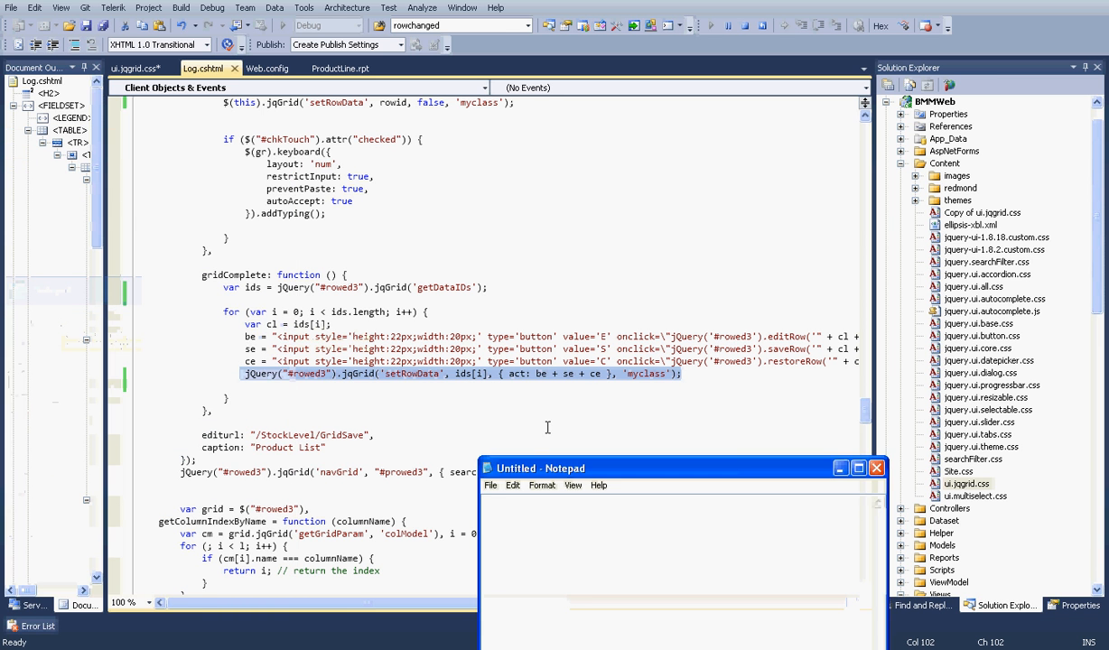
text(gal)
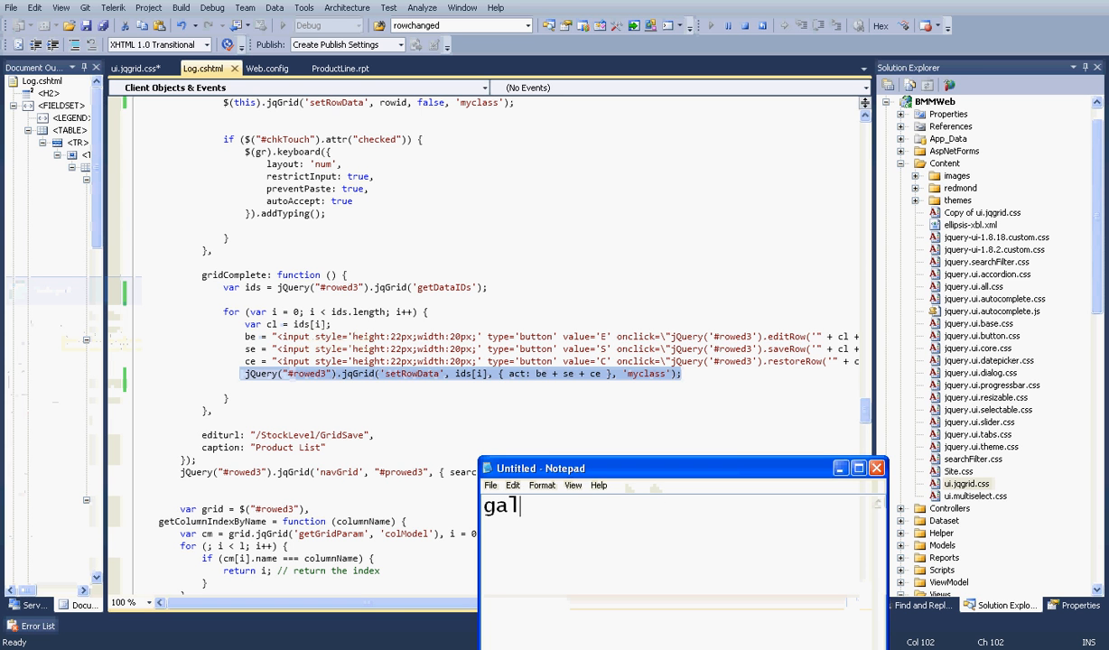
text(godage@)
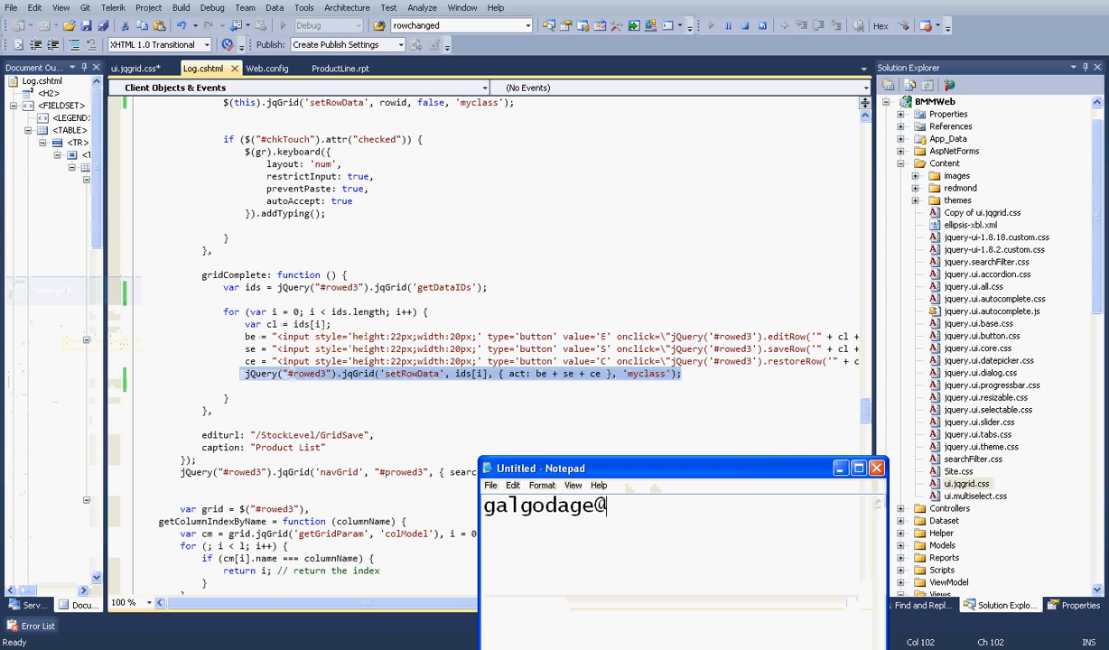
text(@gmai.co)
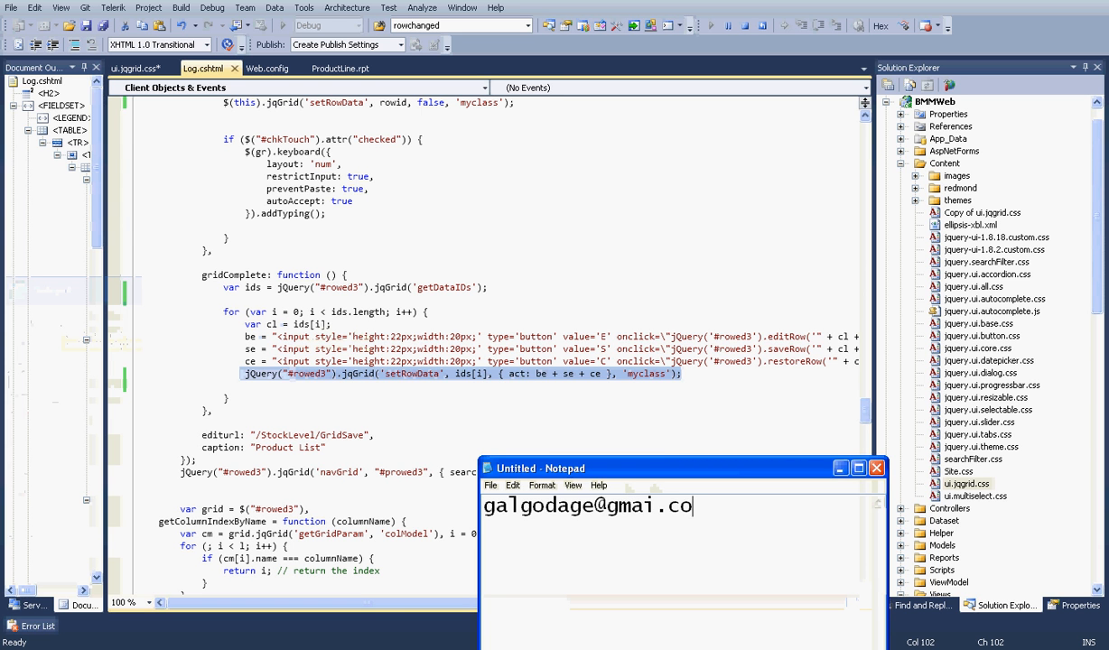
text(m)
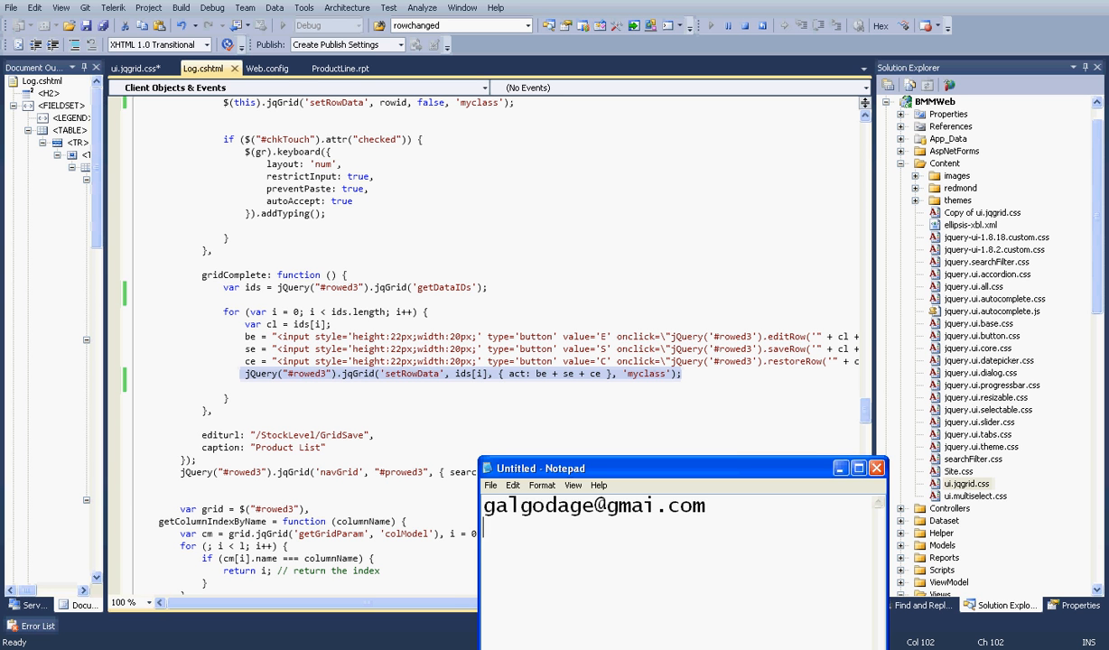
text(kype)
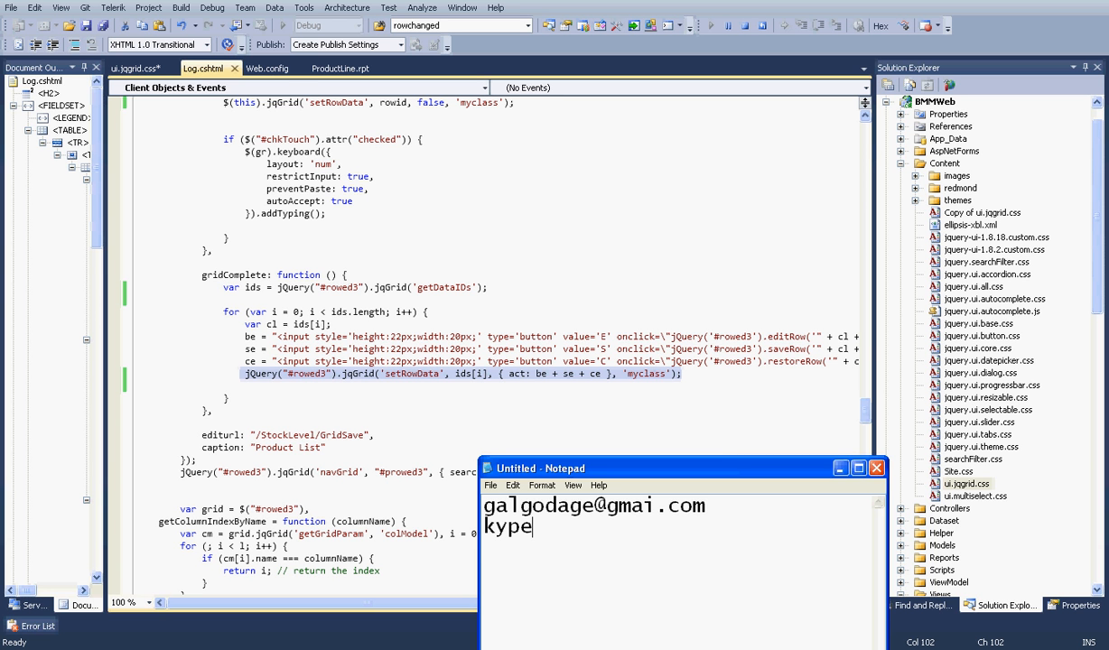
text(= galgodage)
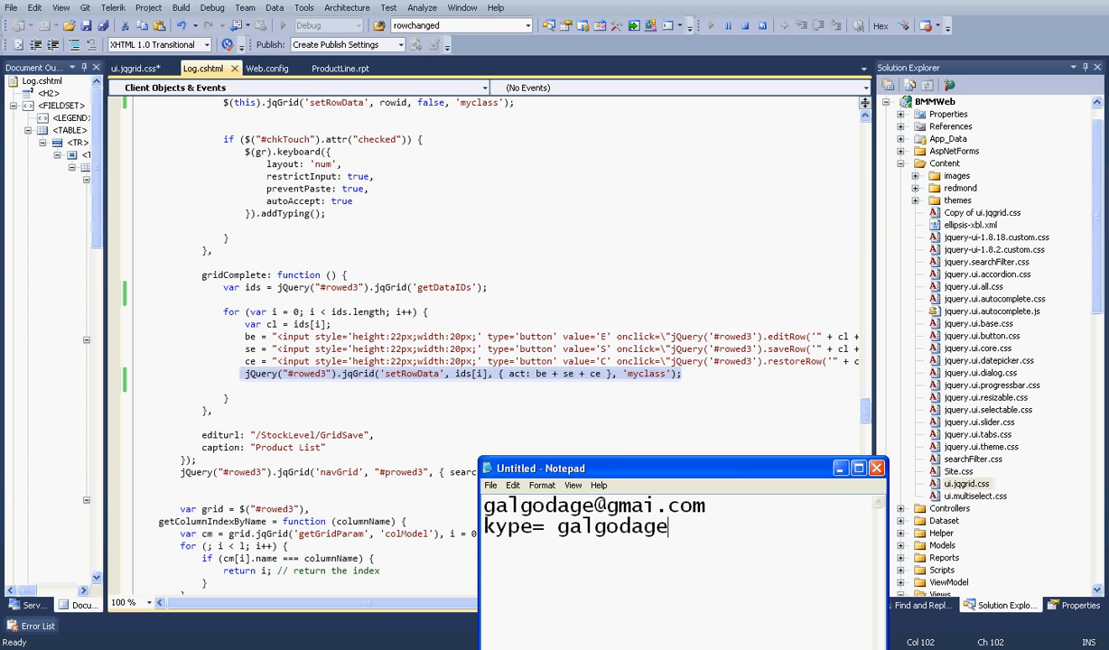